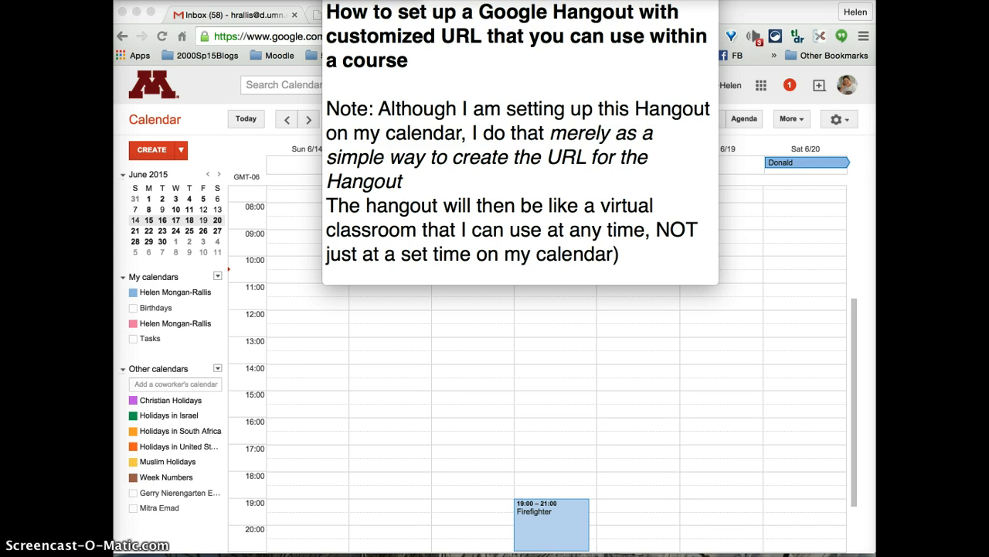
pyautogui.moveTo(334, 323)
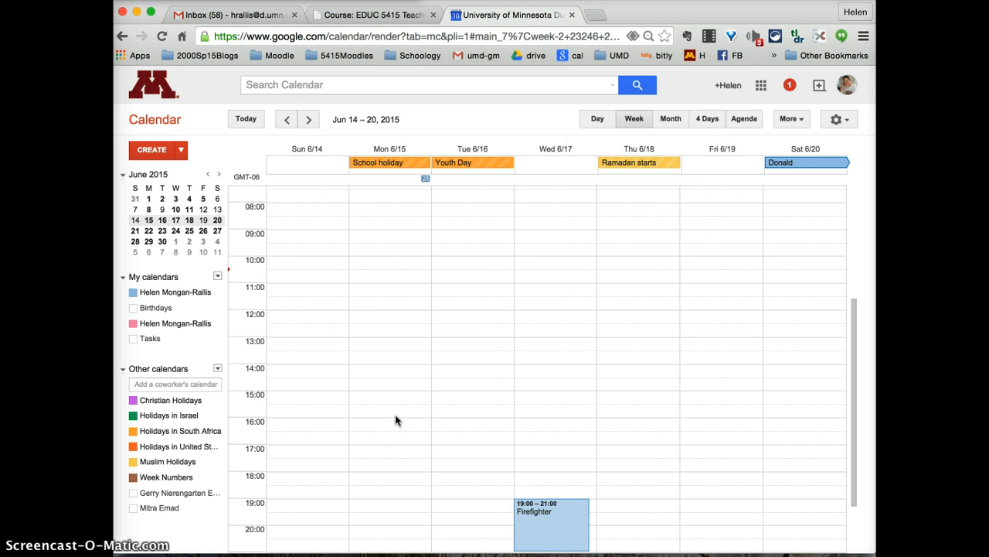
pyautogui.moveTo(366, 253)
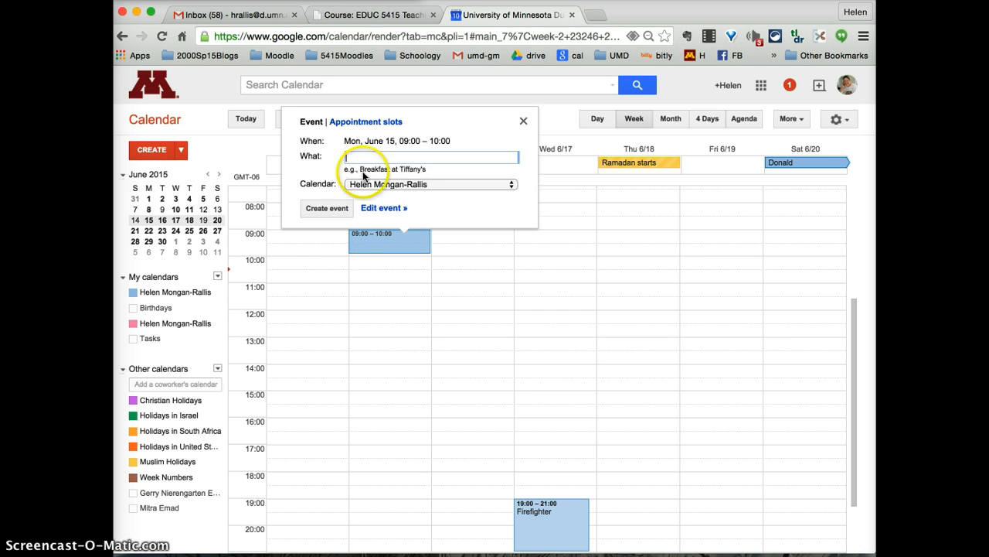
# - Start typing the title 'ha' for the Monday June 15, 09:00-10:00 event
pyautogui.write('ha')
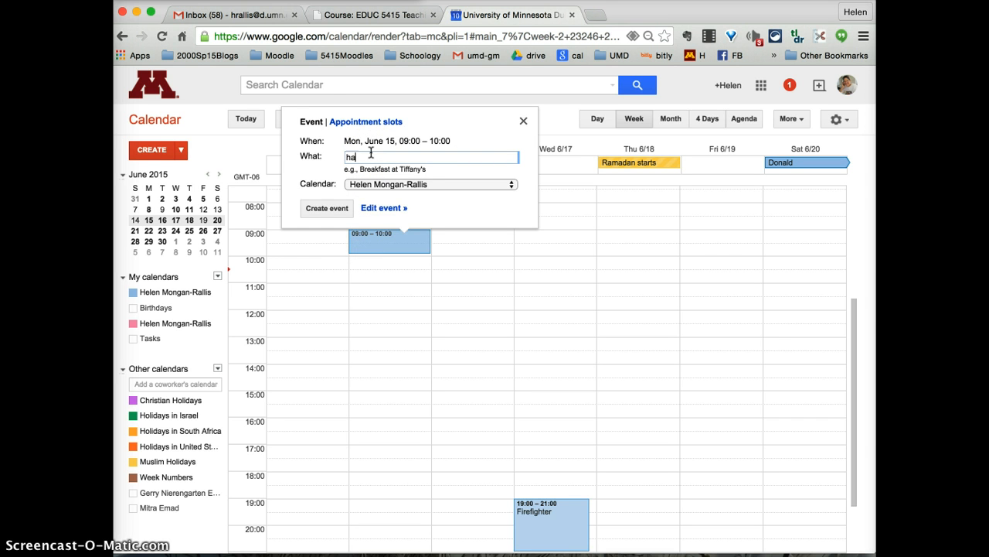
pyautogui.click(383, 207)
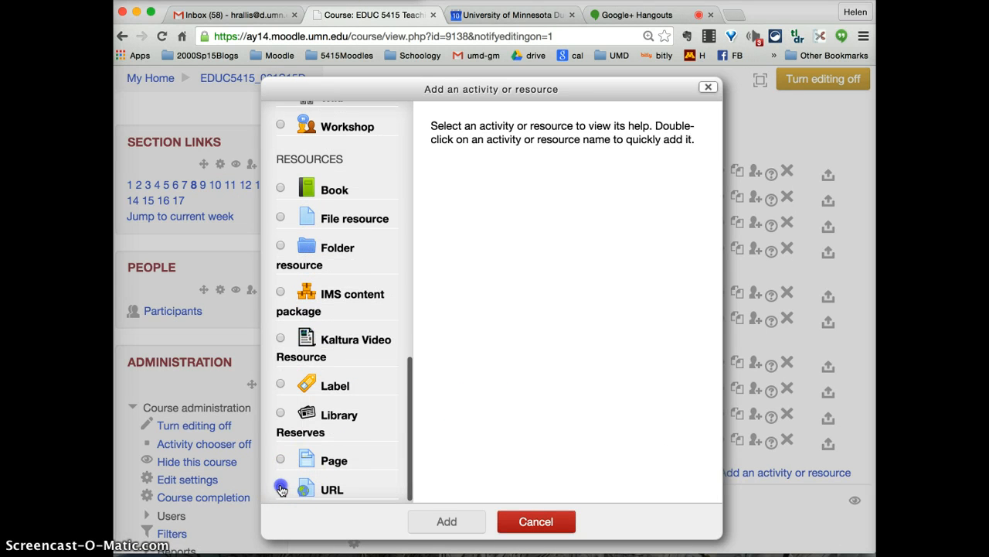
# - Choose URL under Resources in the Add an activity or resource chooser
pyautogui.doubleClick(332, 489)
pyautogui.write('RL for Google Hangout (to join our class remotely from ho')
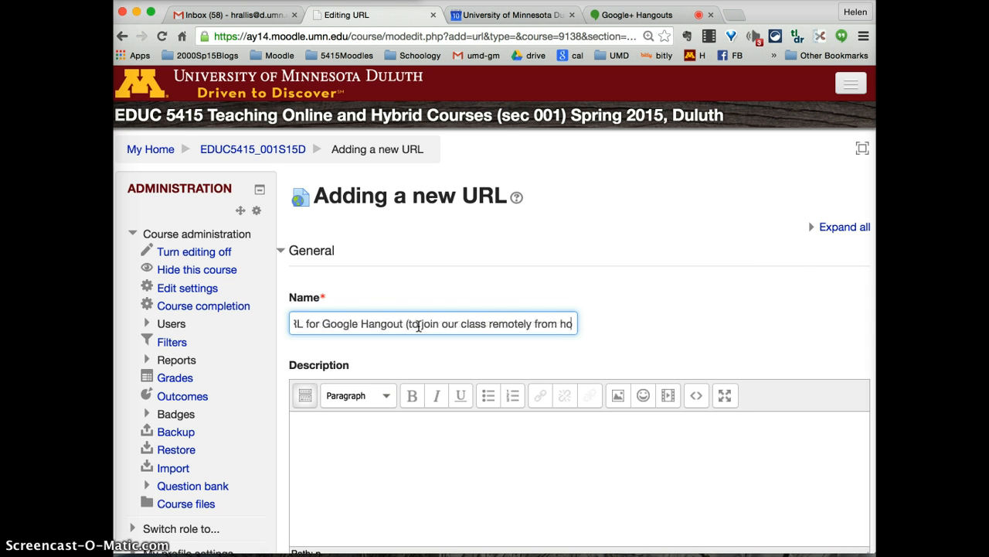
# - Scroll down the Adding a new URL form
pyautogui.scroll(-3)
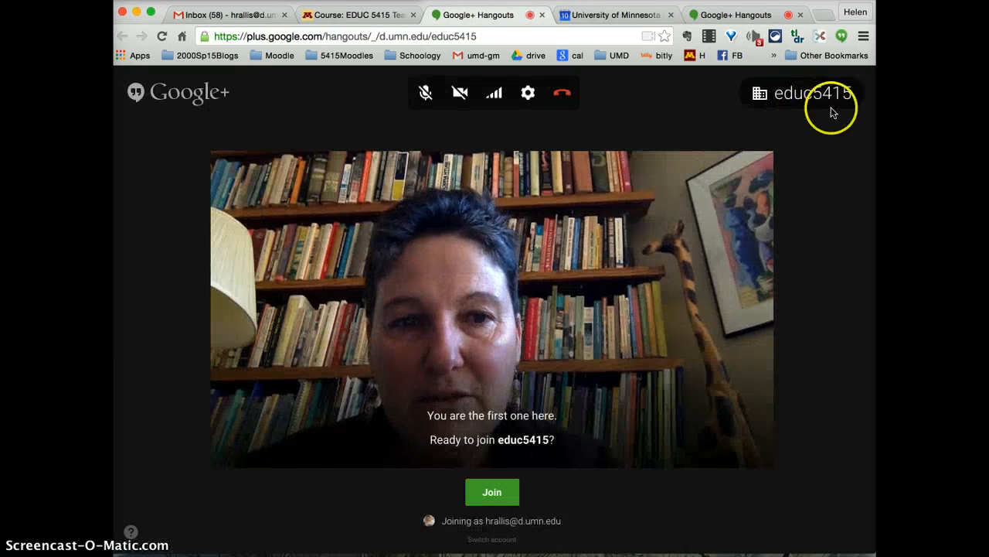
# - Join the educ5415 Hangout from its preview screen
pyautogui.click(492, 491)
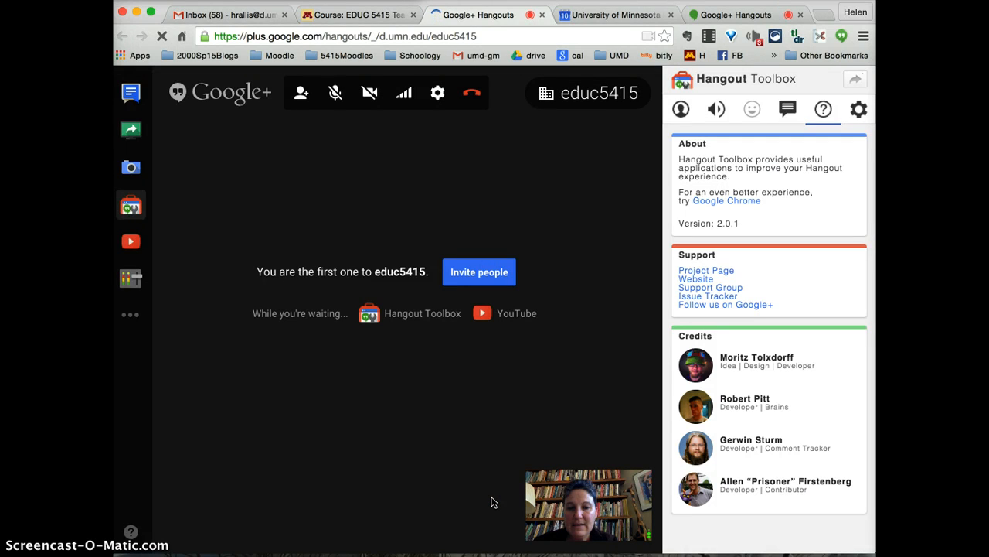